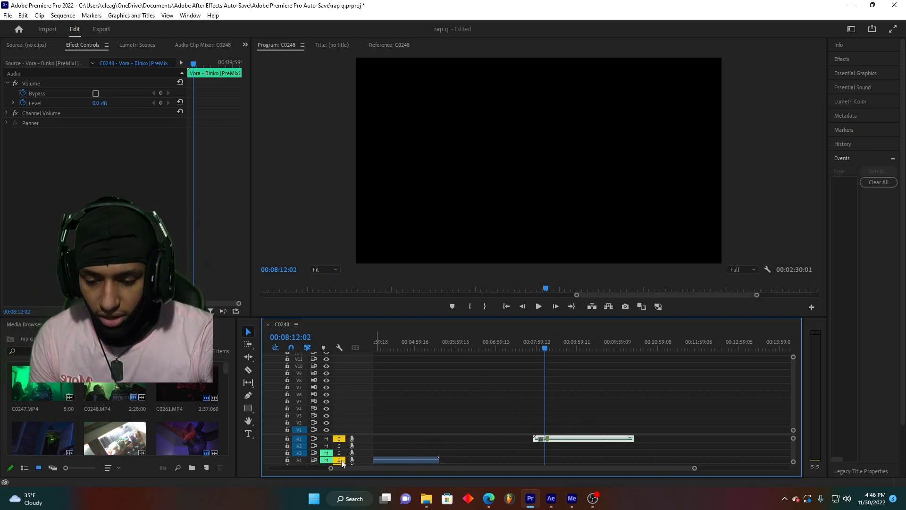
Step: Place clips C0250, C0251, C0248 and C0261 stacked on separate video tracks in the C0248 sequence
left_click(538, 306)
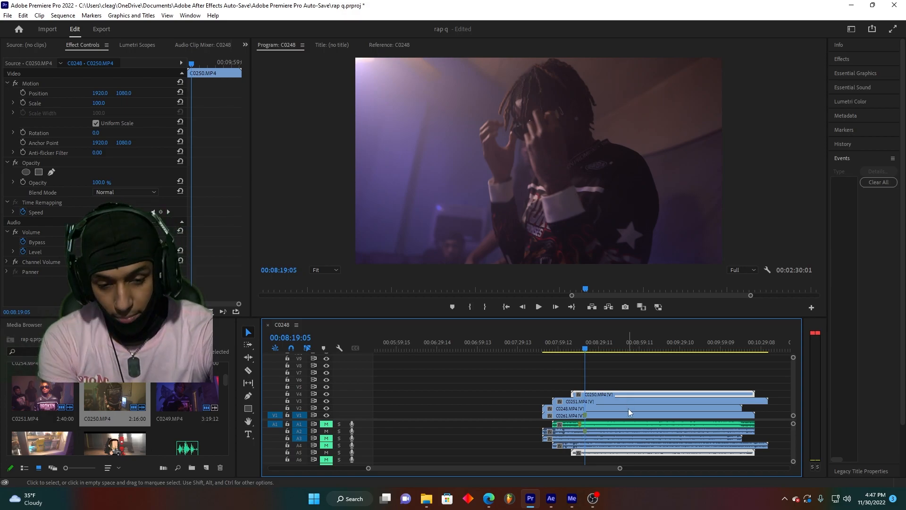
mouse_move(628, 407)
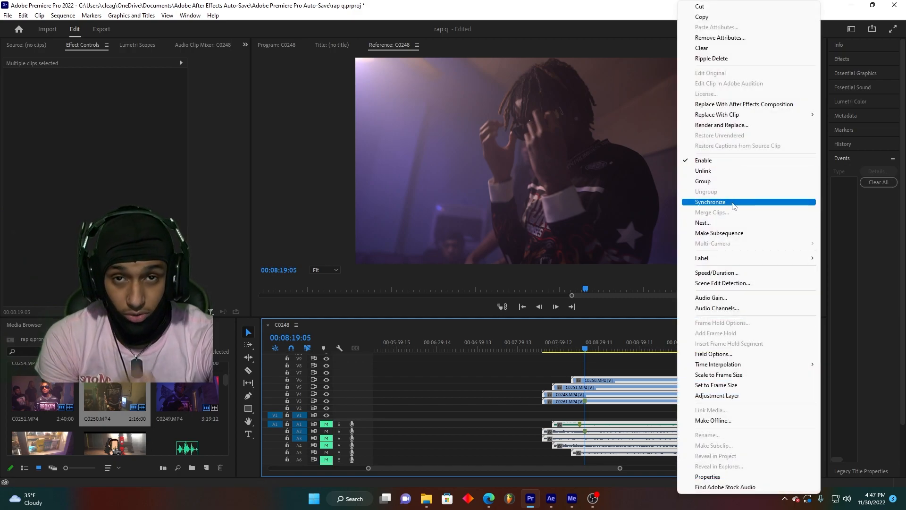
Step: In Synchronize Clips, choose Audio as the sync point with Track Channel left on Mix Down
left_click(710, 201)
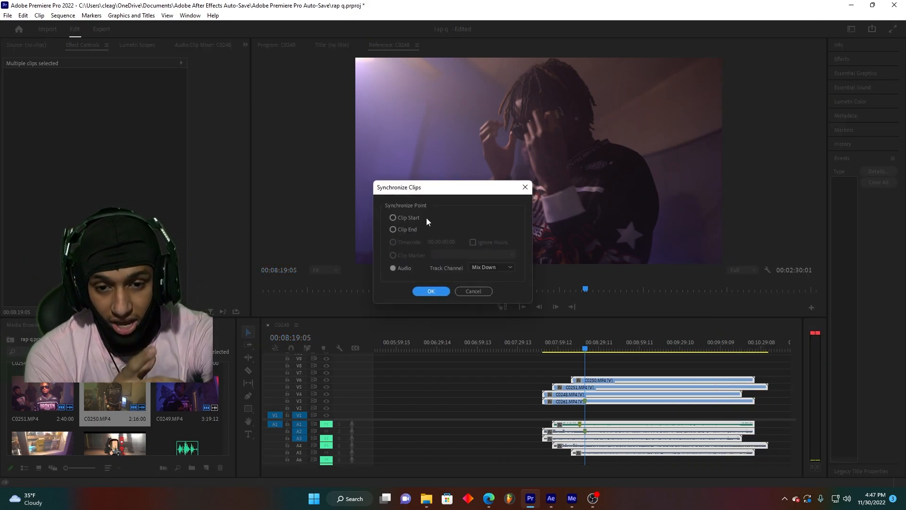
left_click(393, 217)
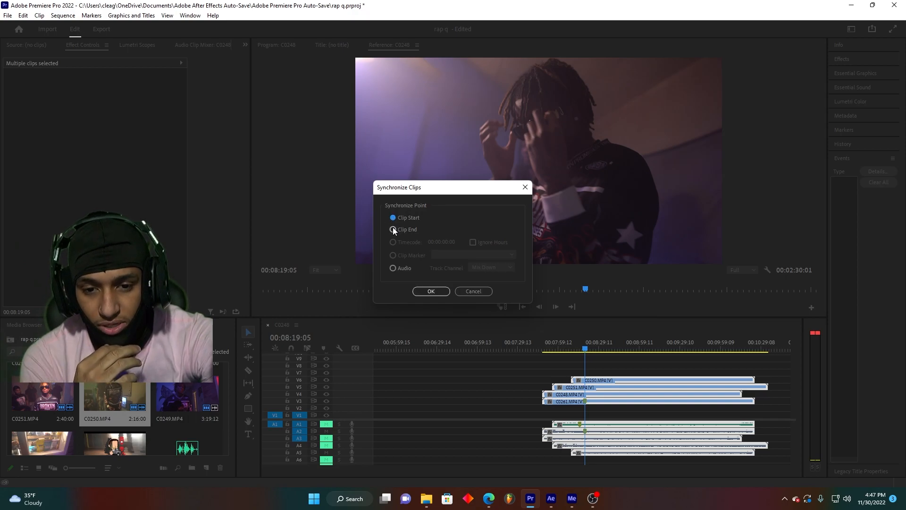
left_click(492, 267)
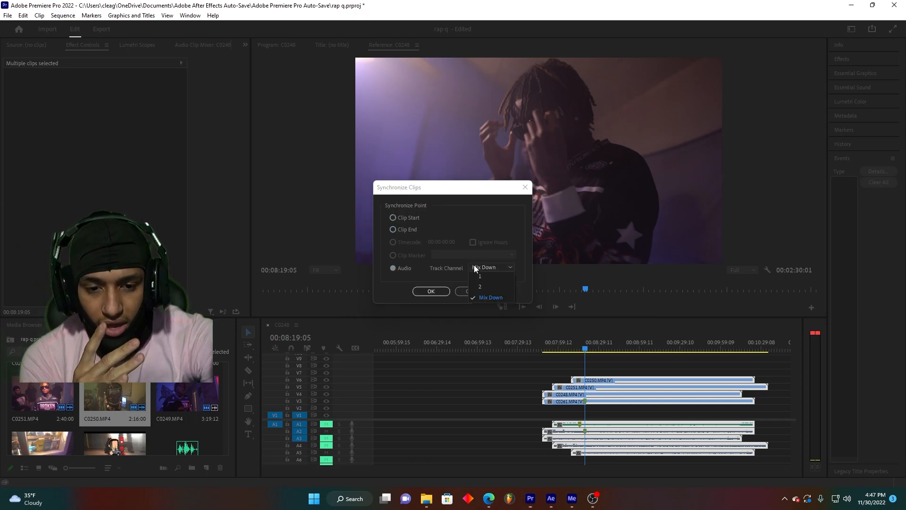
left_click(431, 290)
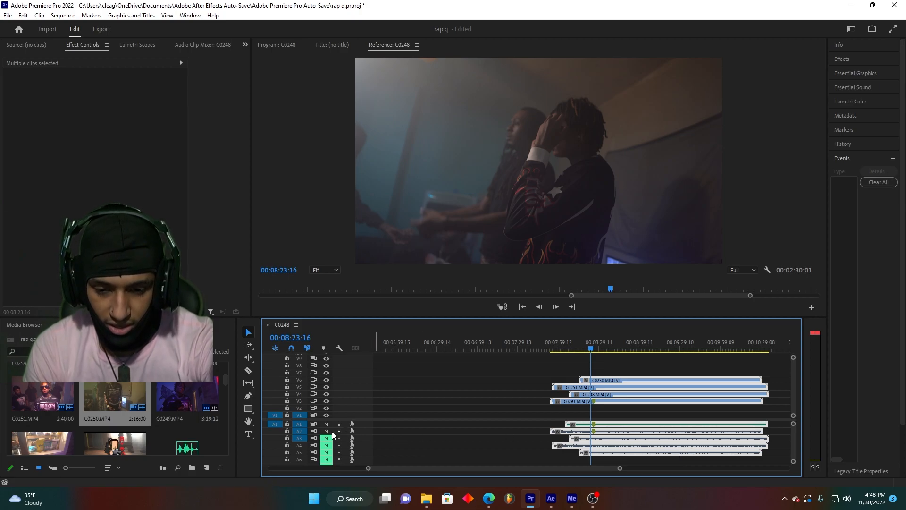
Step: Mute one camera audio track and play the synced C0248 sequence to check alignment
left_click(619, 342)
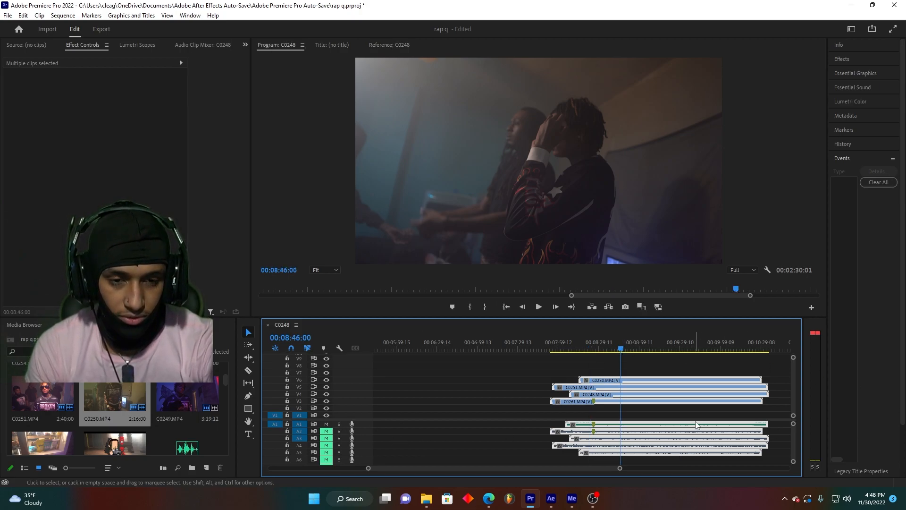
left_click(538, 307)
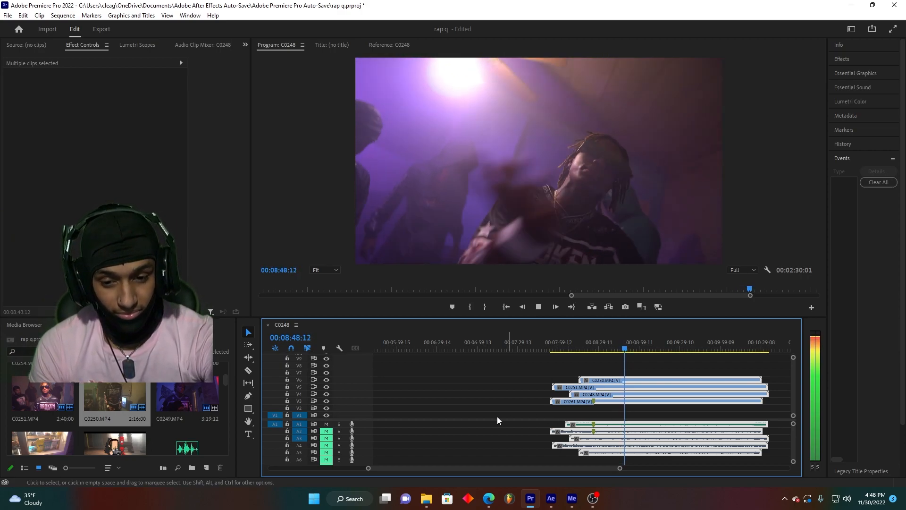
mouse_move(326, 415)
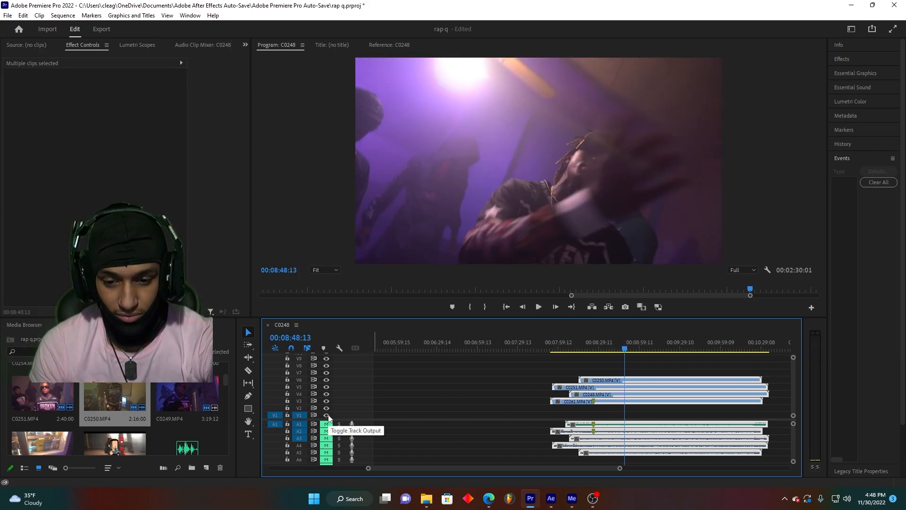
Step: Switch off track output on V6 (C0250) and V5 (C0251) during playback to reveal the C0248 angle
left_click(326, 414)
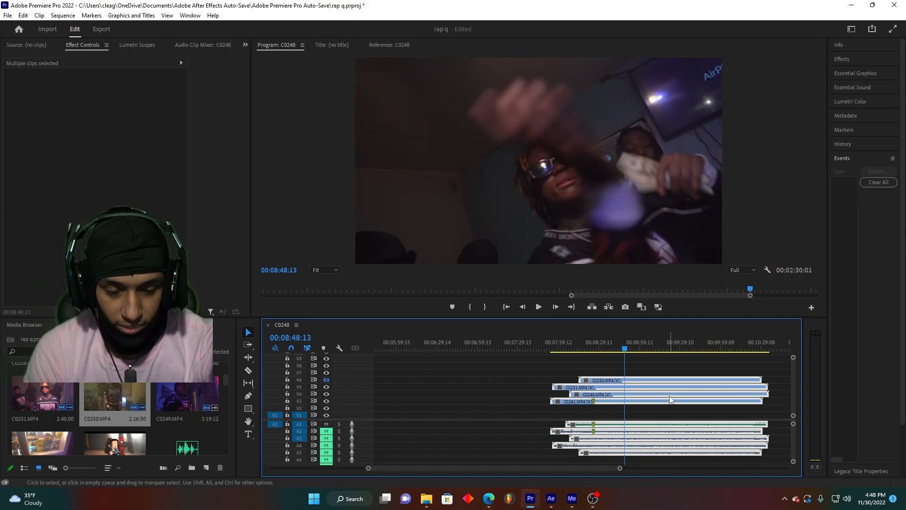
left_click(537, 307)
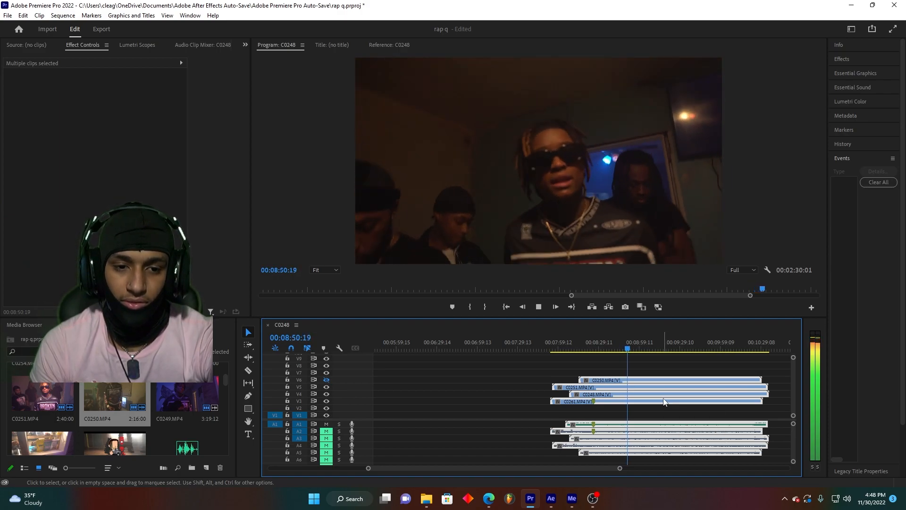
left_click(555, 307)
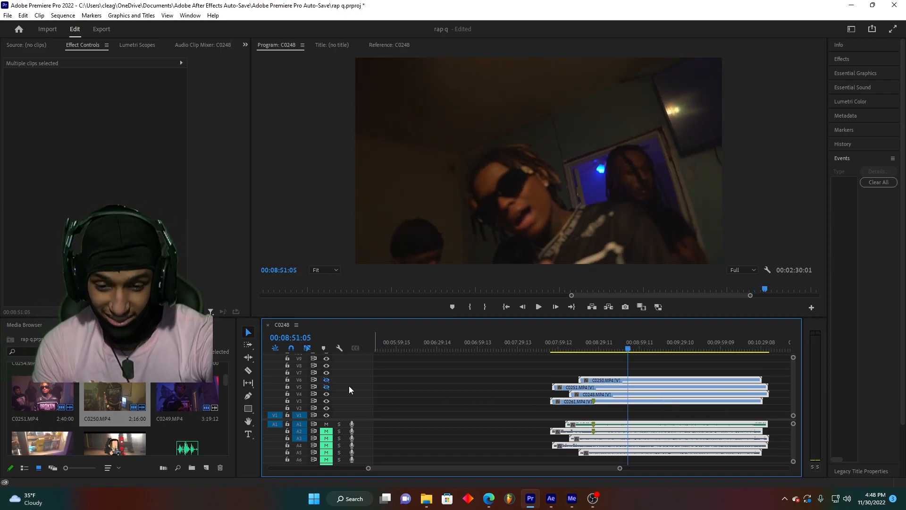